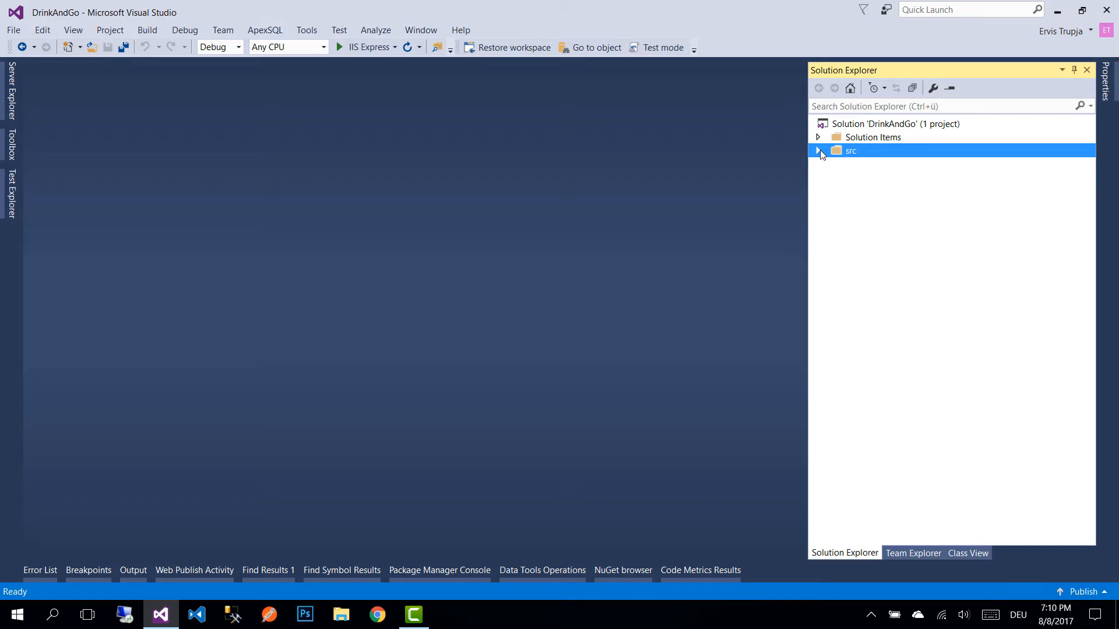
# Expand the src folder and open AppDbContext.cs from the DrinkAndGo project tree
pyautogui.click(818, 150)
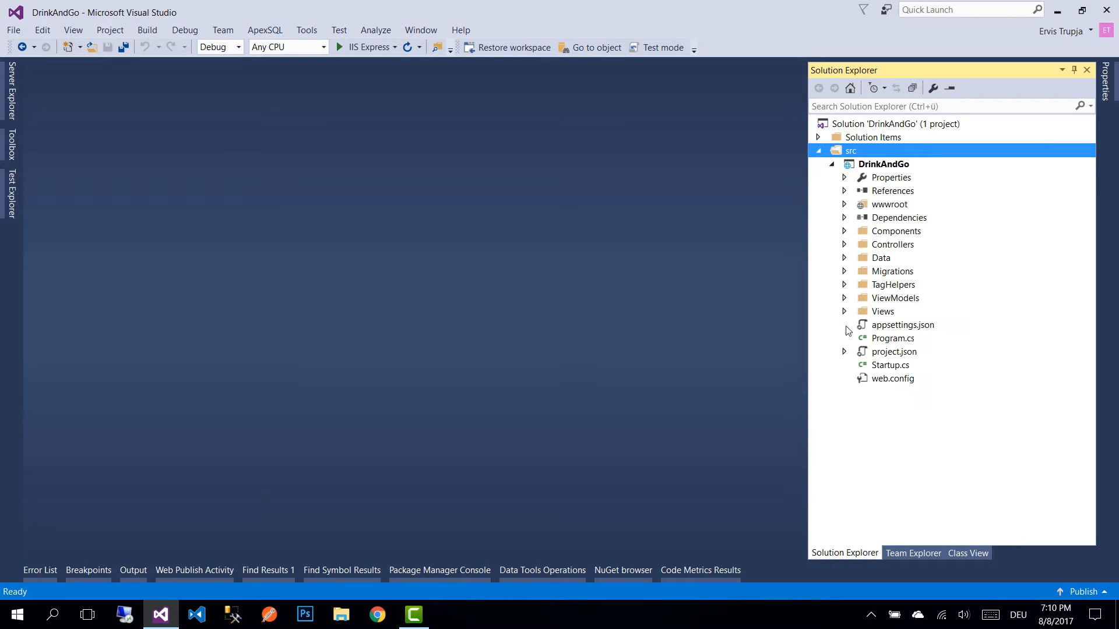
pyautogui.doubleClick(894, 351)
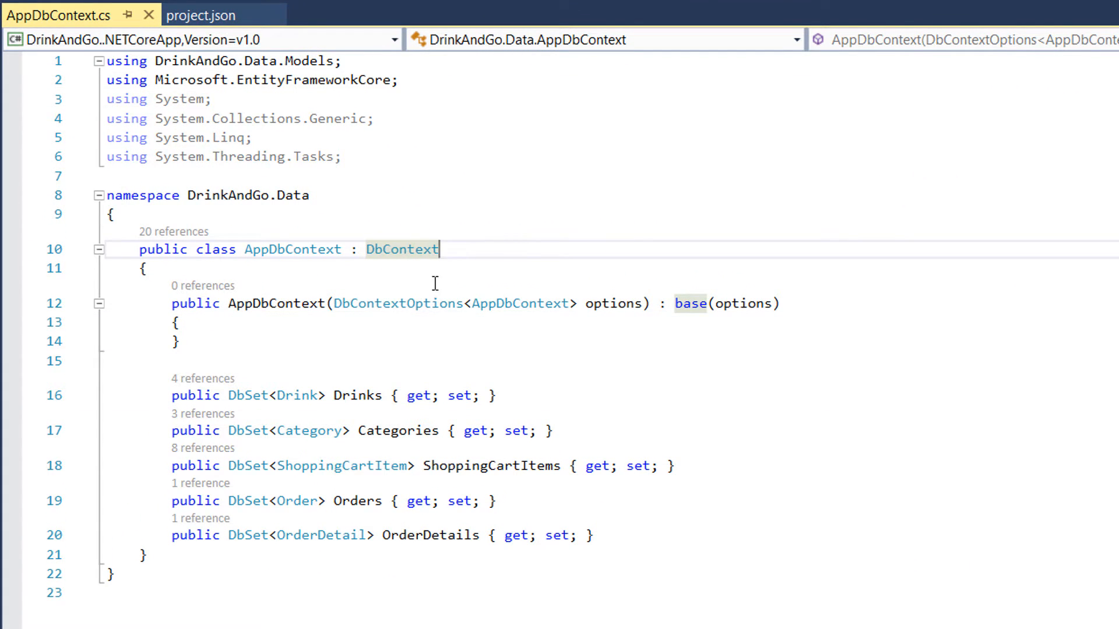
# Change AppDbContext's base class from DbContext to IdentityDbContext<IdentityUser>
pyautogui.write('IdentityDbContext<IdentityUser>')
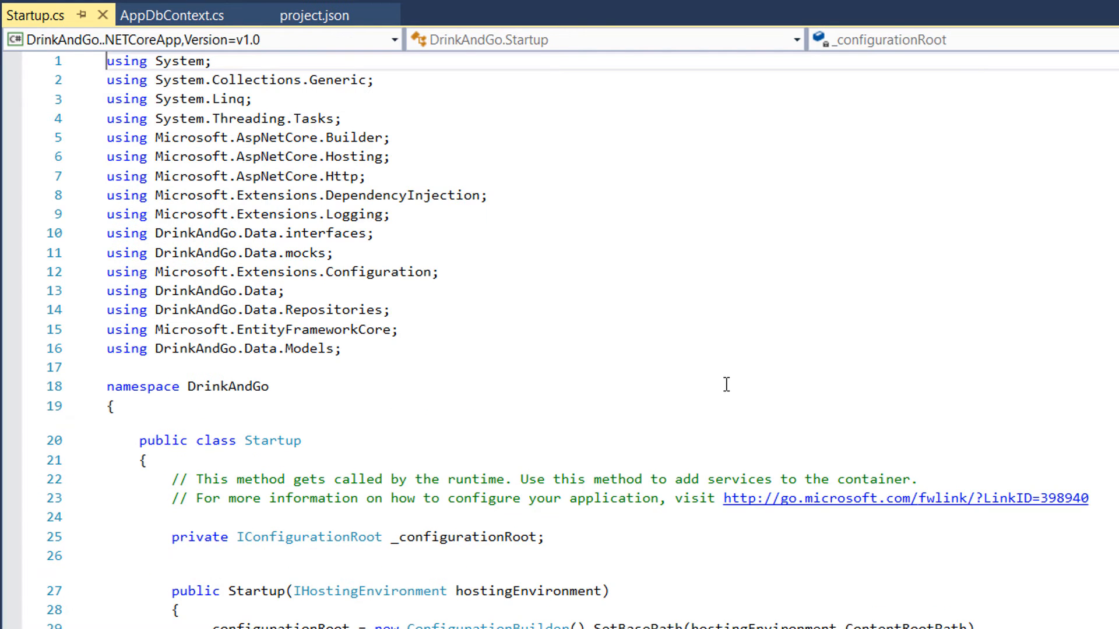
# Add services.AddIdentity<IdentityUser, IdentityRole>().AddEntityFrameworkStores<AppDbContext>(); in ConfigureServices
pyautogui.scroll(-3)
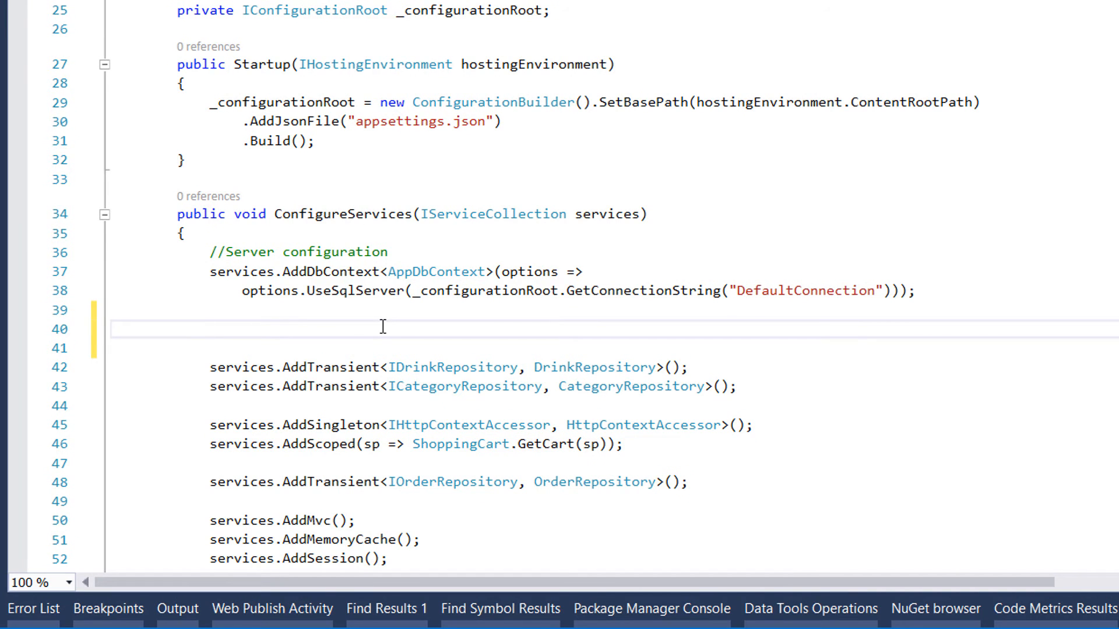
pyautogui.write('services')
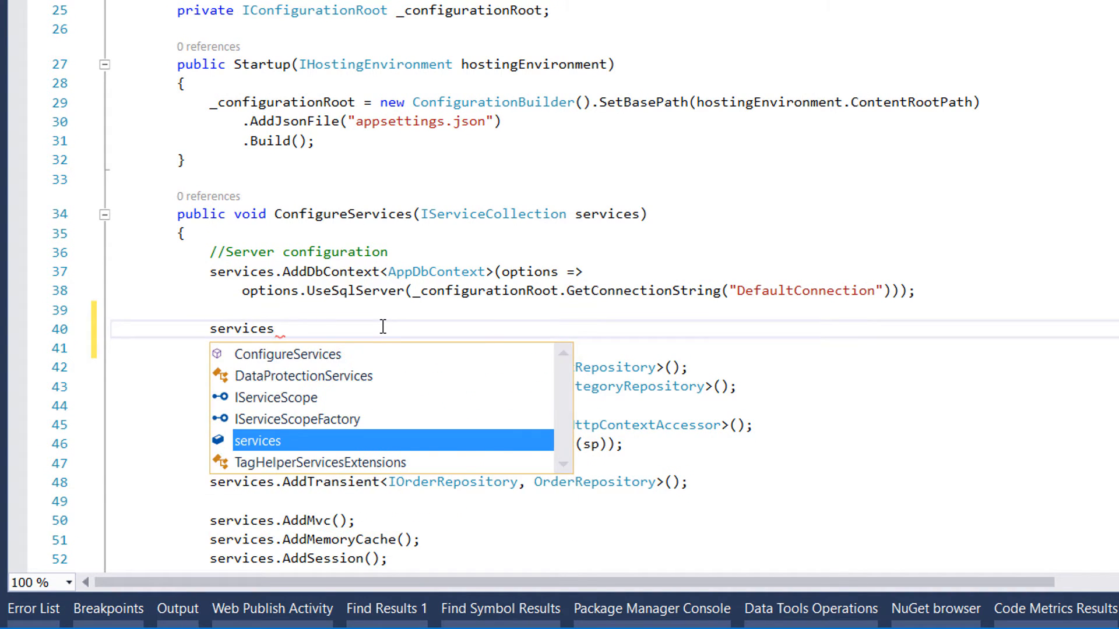
pyautogui.write('.AddIdentity')
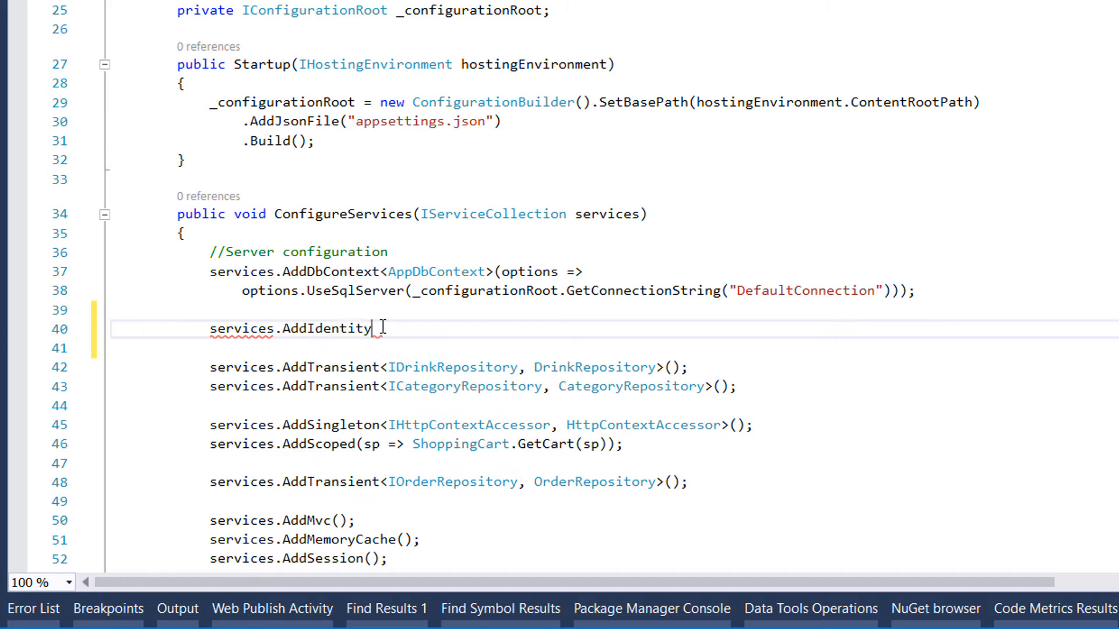
pyautogui.write('<IdentityUser, IdentityRole>(')
pyautogui.click(664, 348)
pyautogui.write('.AddEntityFrameworkStores')
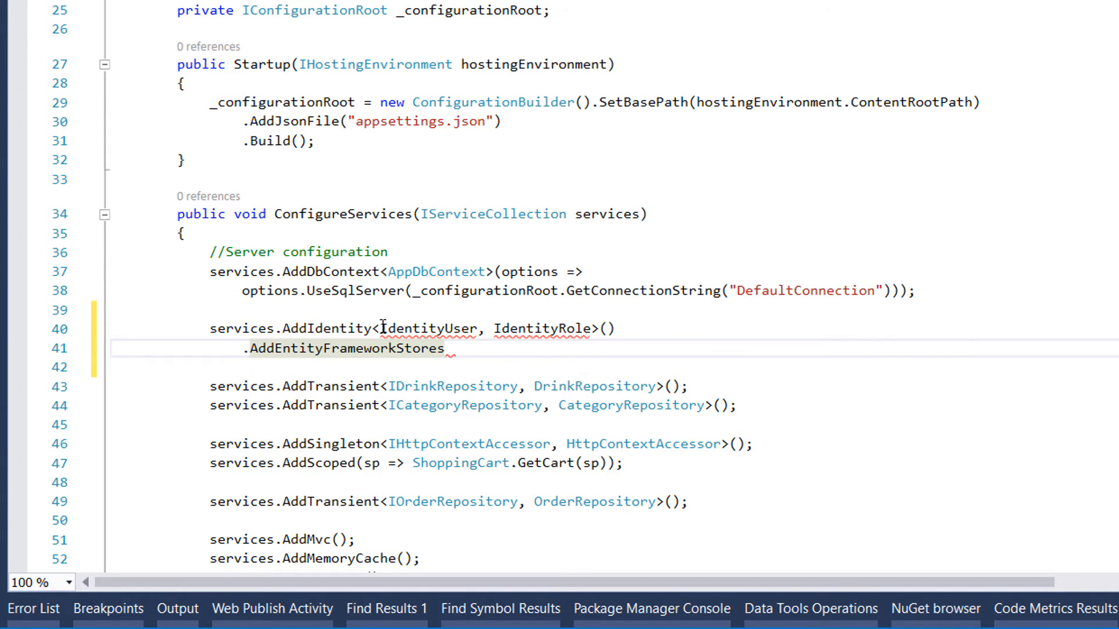
pyautogui.write('<AppDbContext>();')
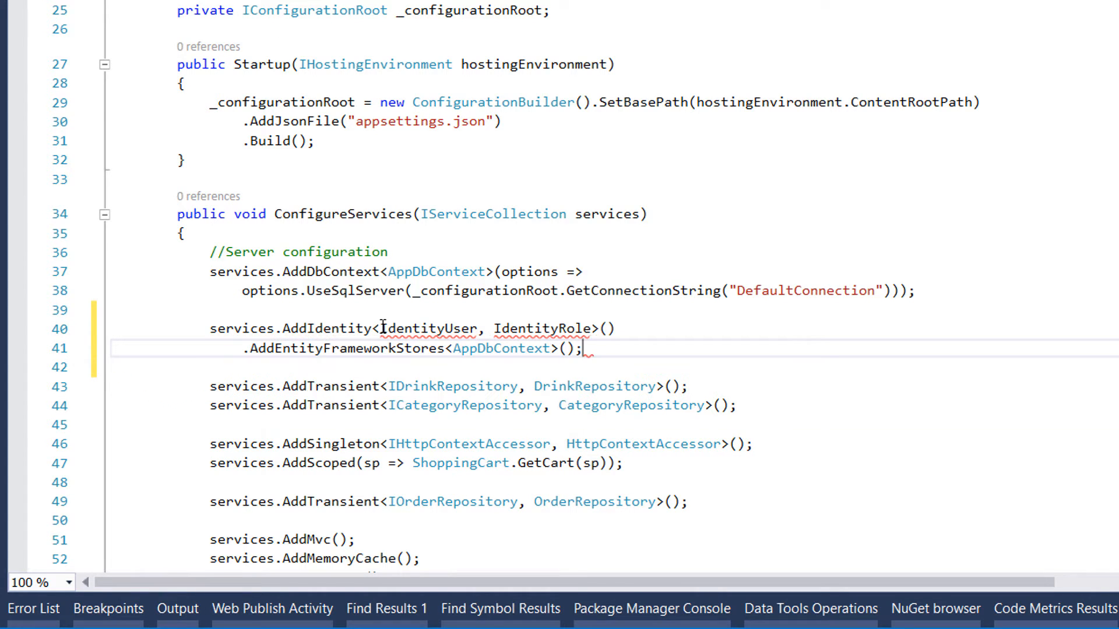
# Import the Identity Entity Framework Core namespace via the lightbulb fix to resolve the types
pyautogui.click(78, 328)
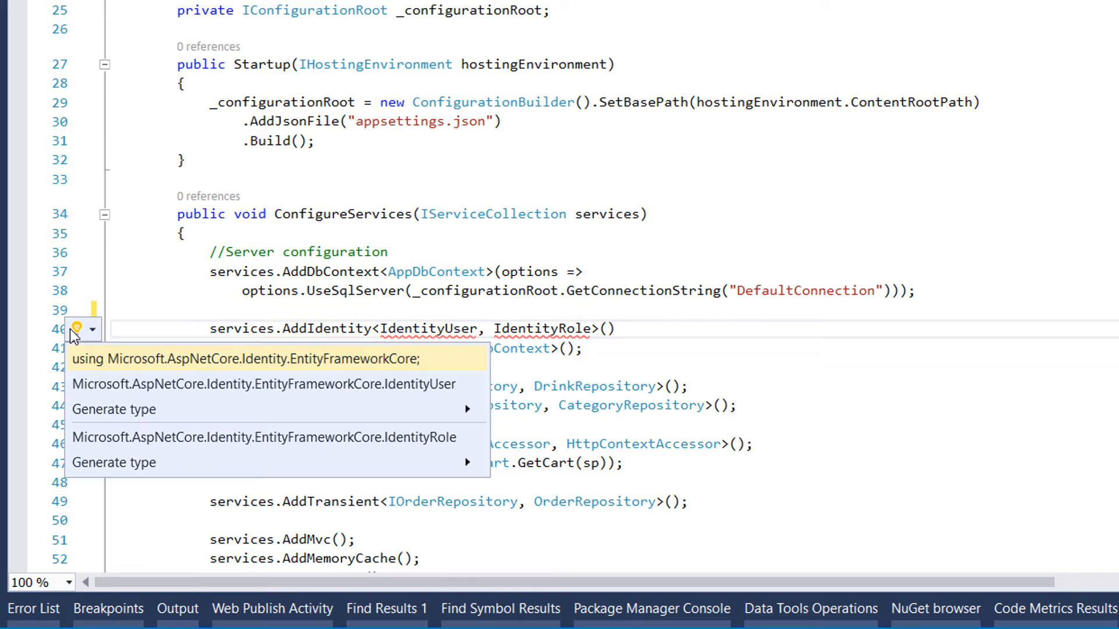
pyautogui.click(248, 359)
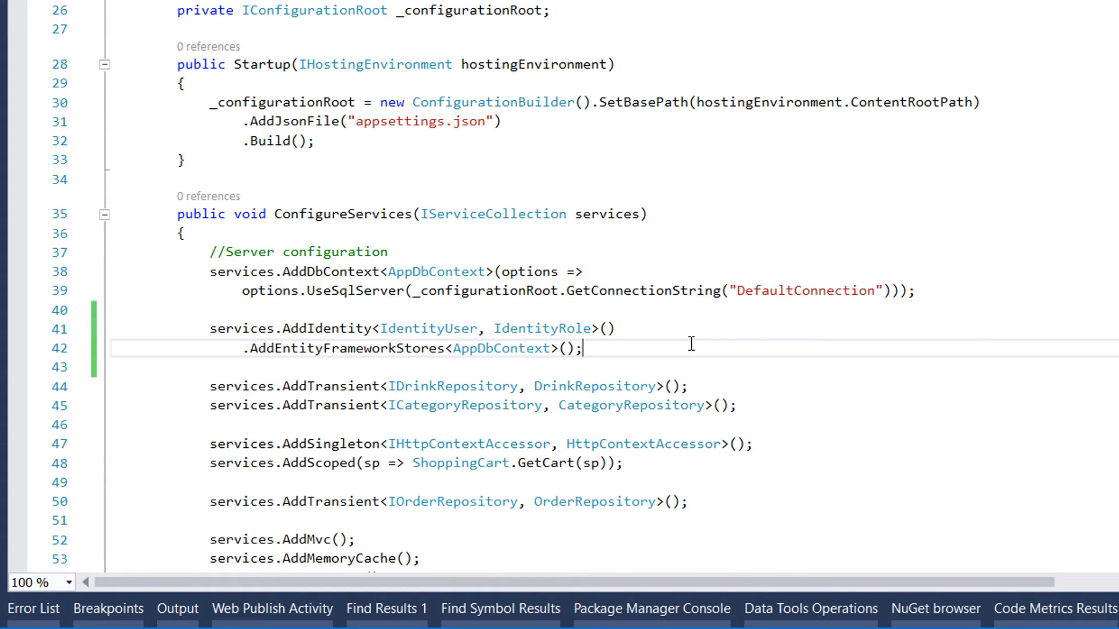
pyautogui.scroll(-3)
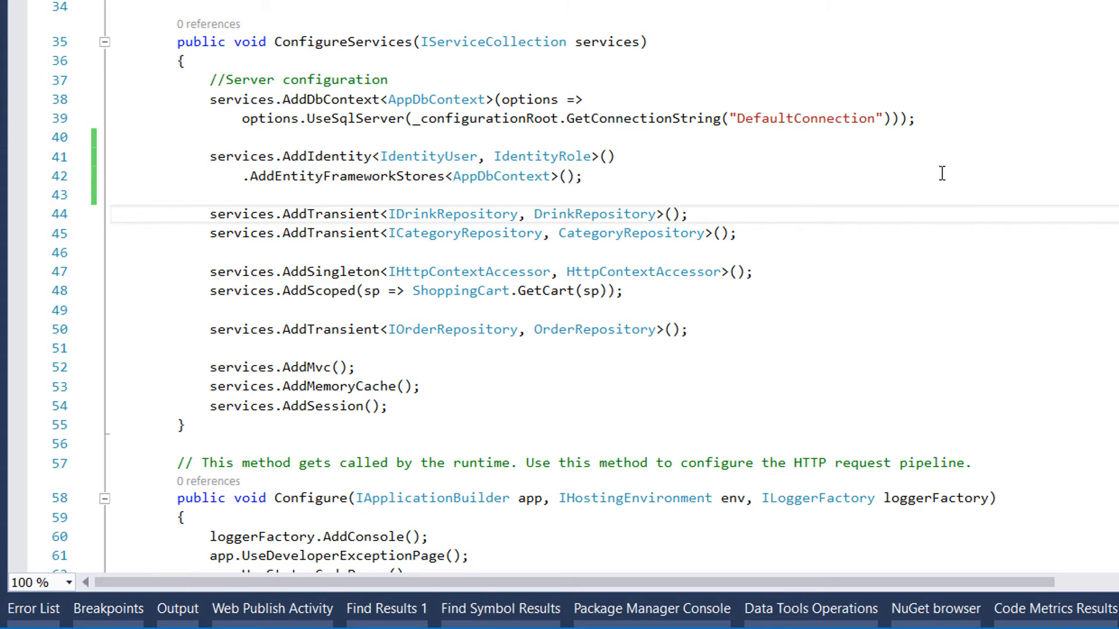
pyautogui.moveTo(330, 37)
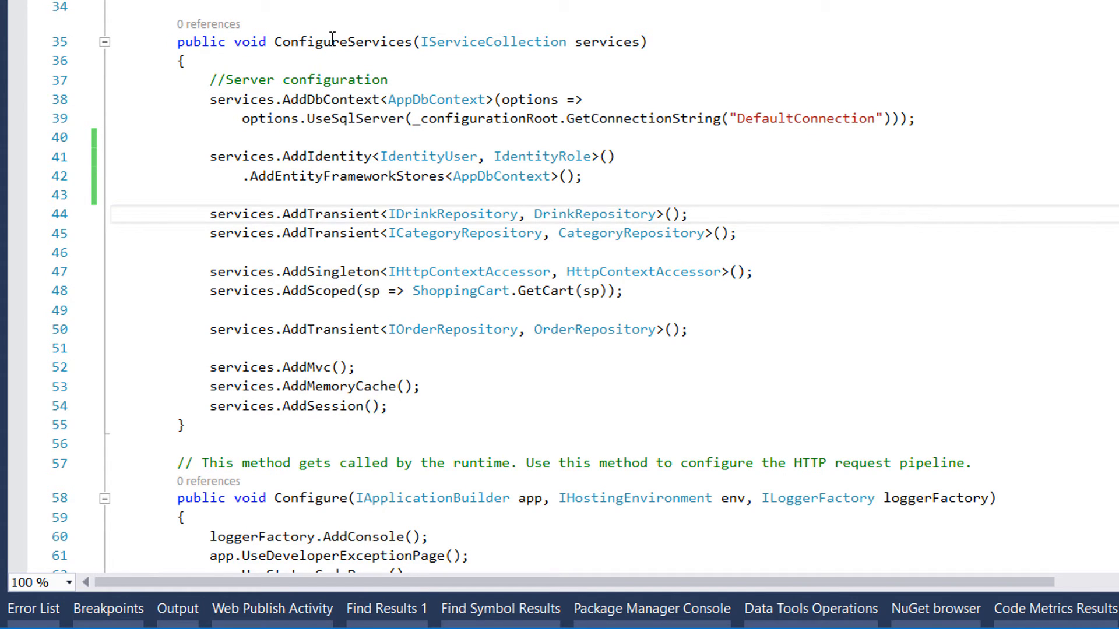
pyautogui.doubleClick(343, 42)
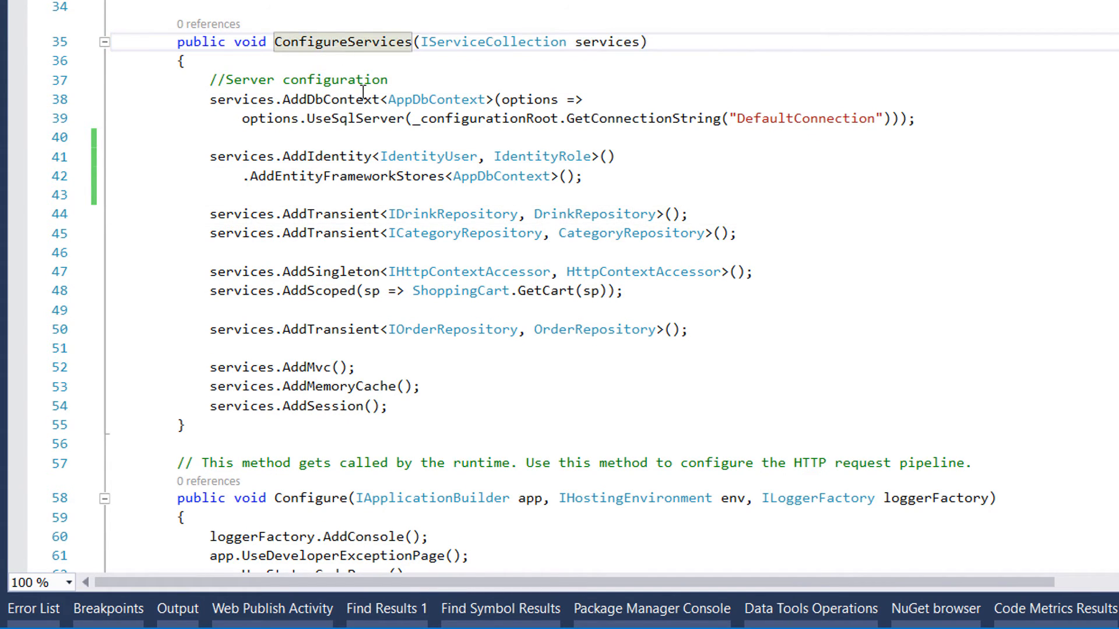
pyautogui.scroll(-3)
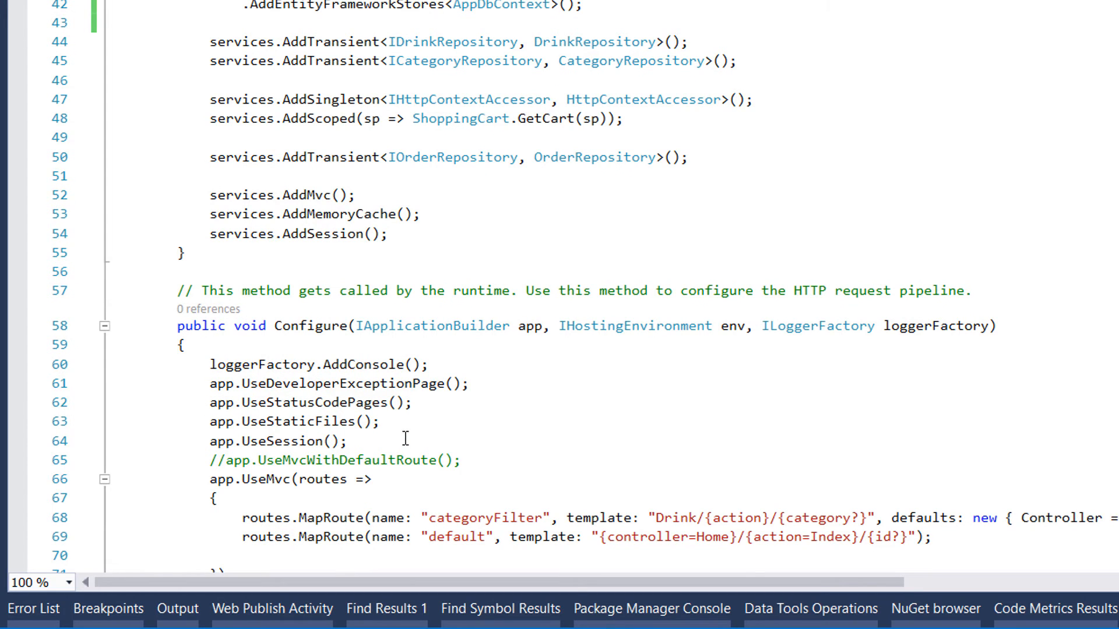
# Add app.UseIdentity(); right after app.UseSession(); in the Configure method
pyautogui.press('Enter')
pyautogui.write('app.')
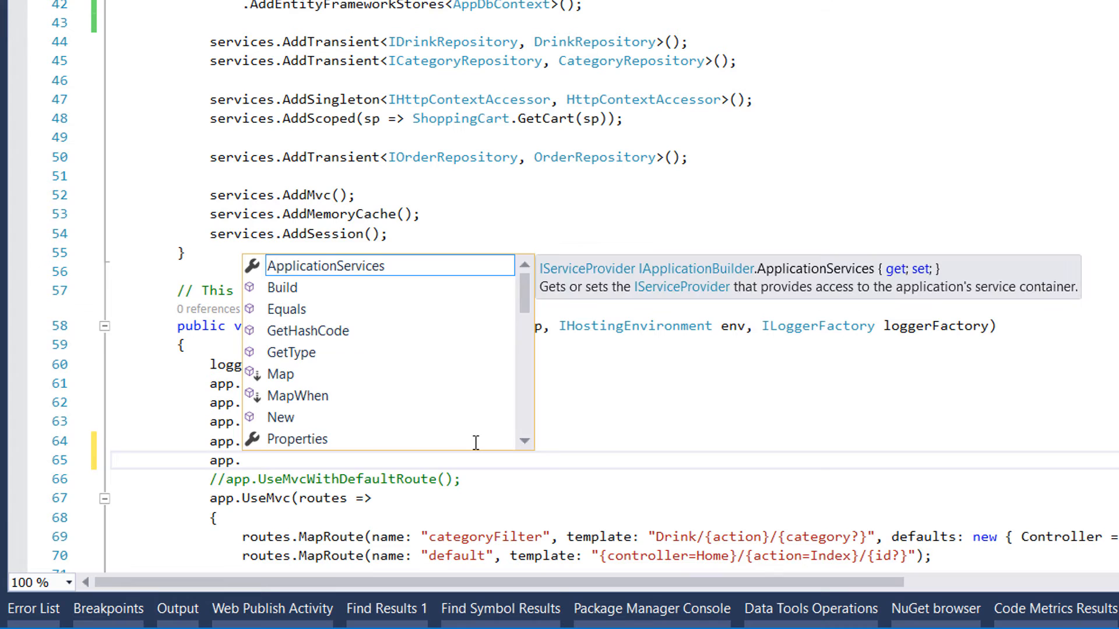
pyautogui.press('Escape')
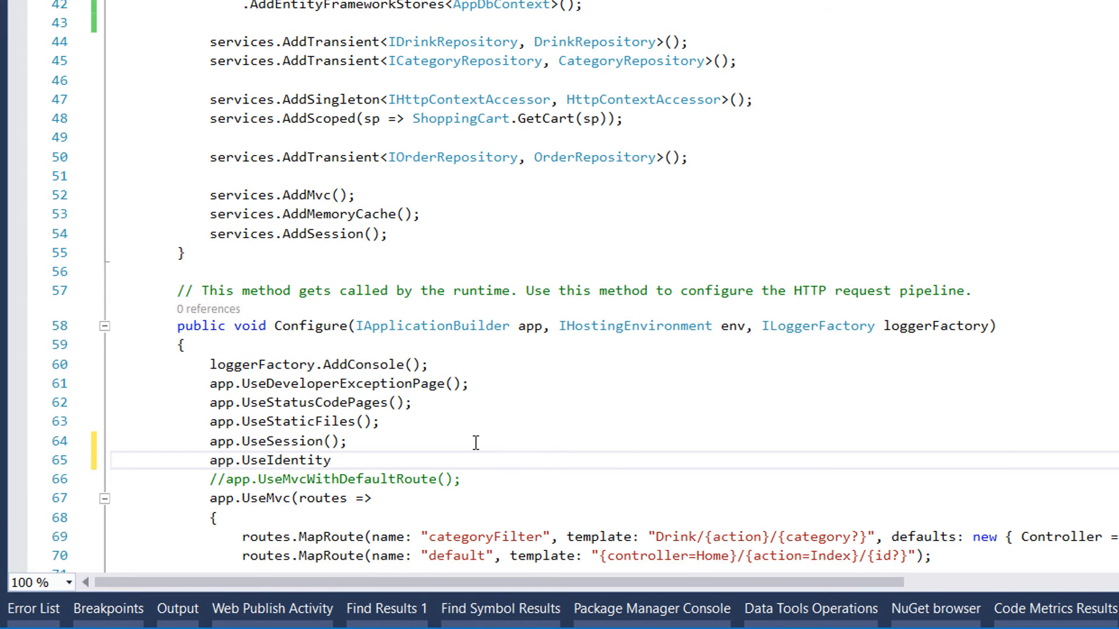
pyautogui.write('();')
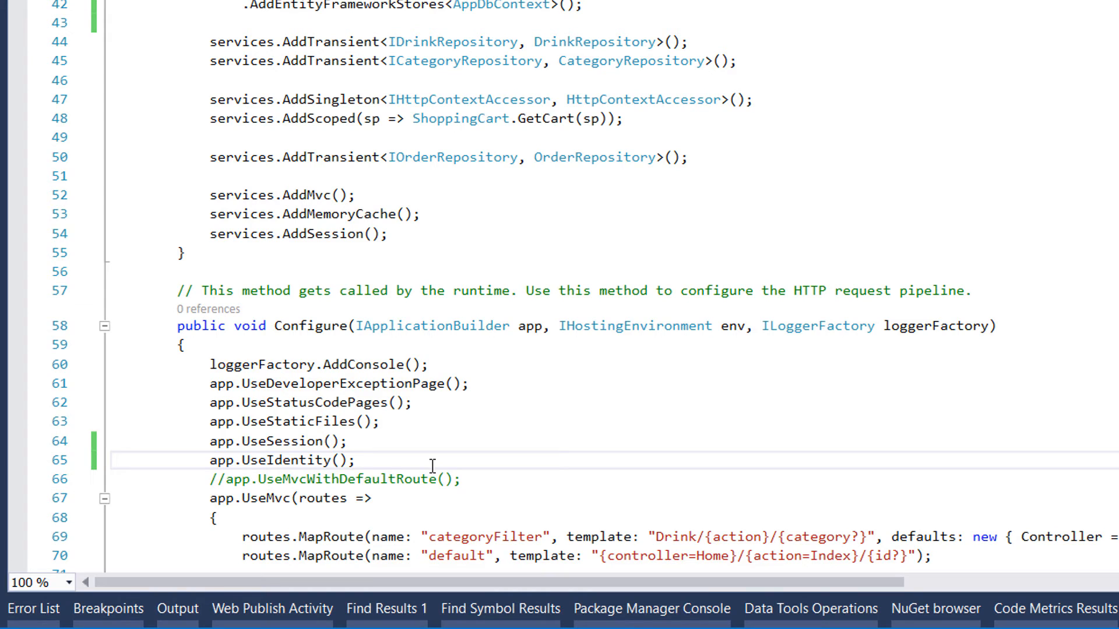
pyautogui.click(354, 460)
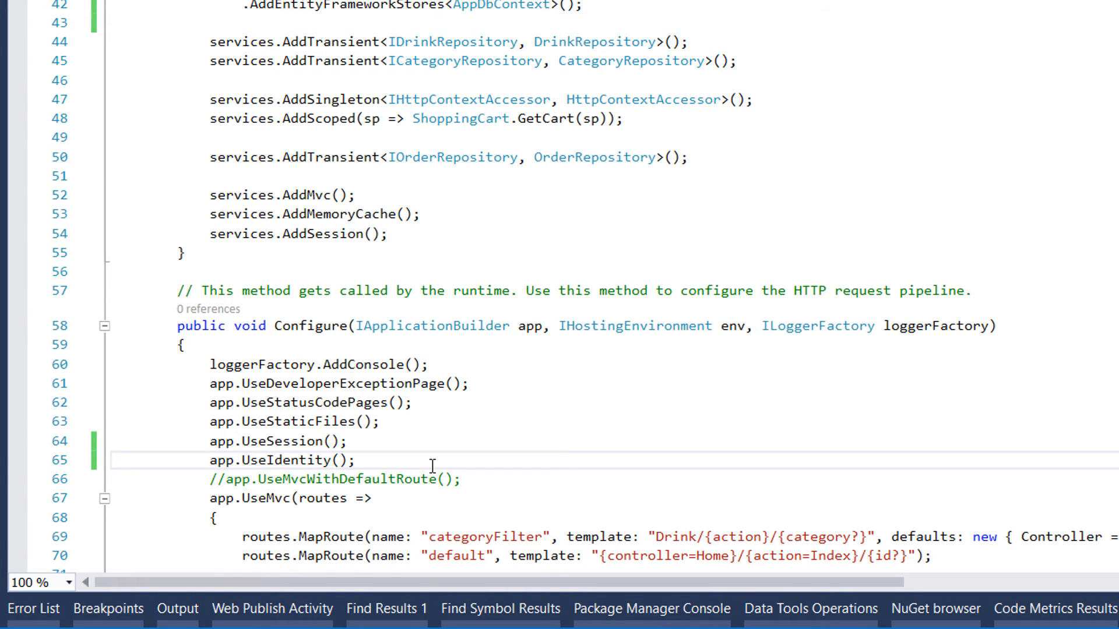
pyautogui.scroll(-3)
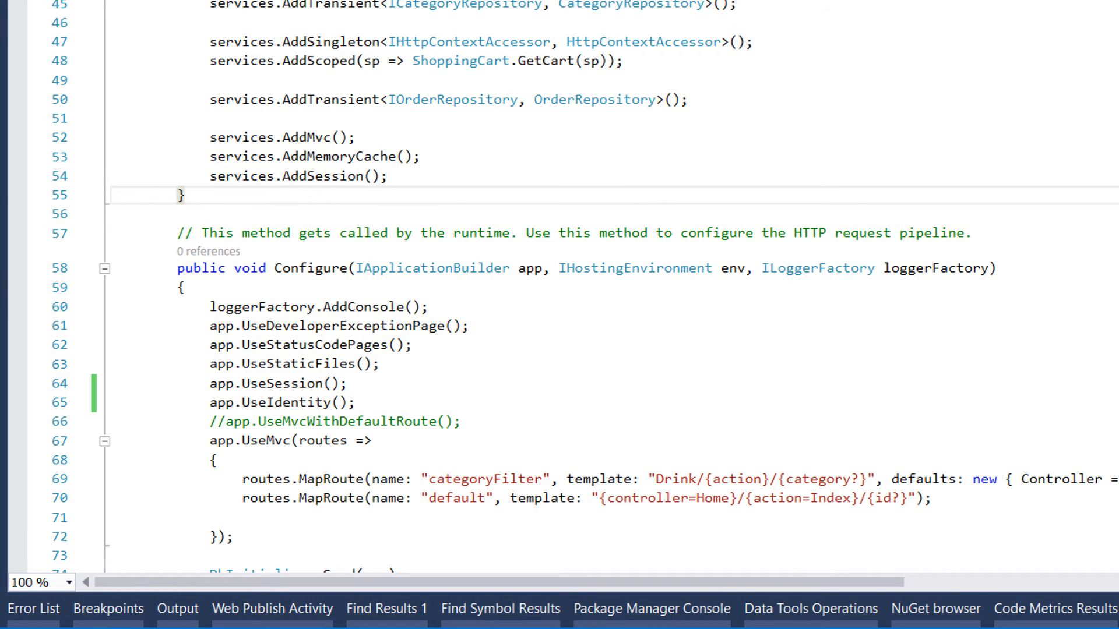
# Run Add-Migration Identity in the Package Manager Console to create the Identity migration
pyautogui.click(650, 608)
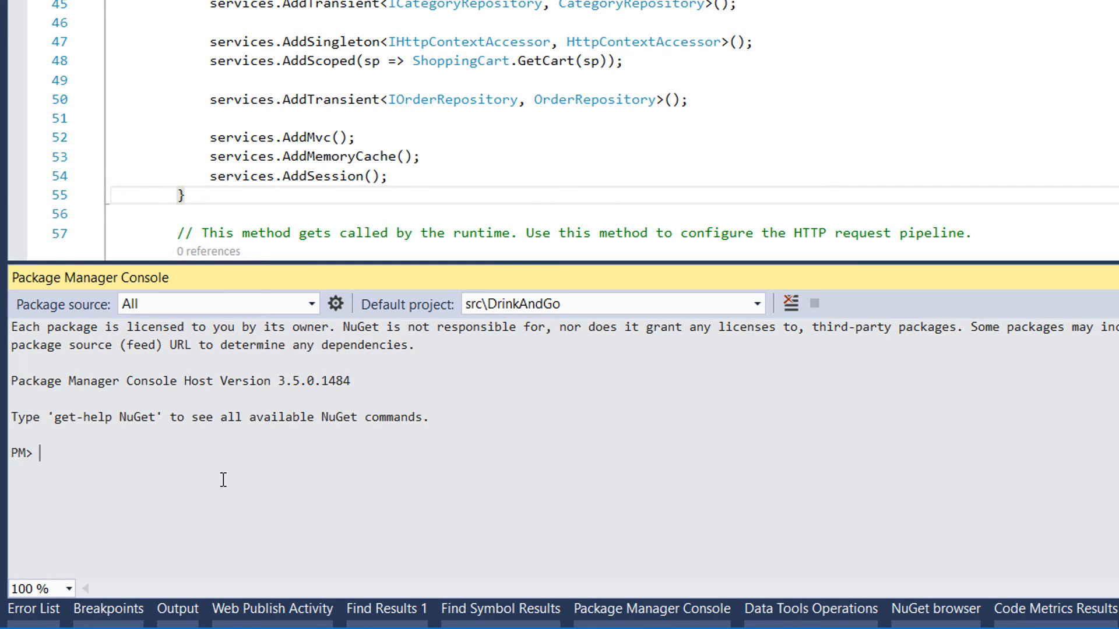
pyautogui.write('Add')
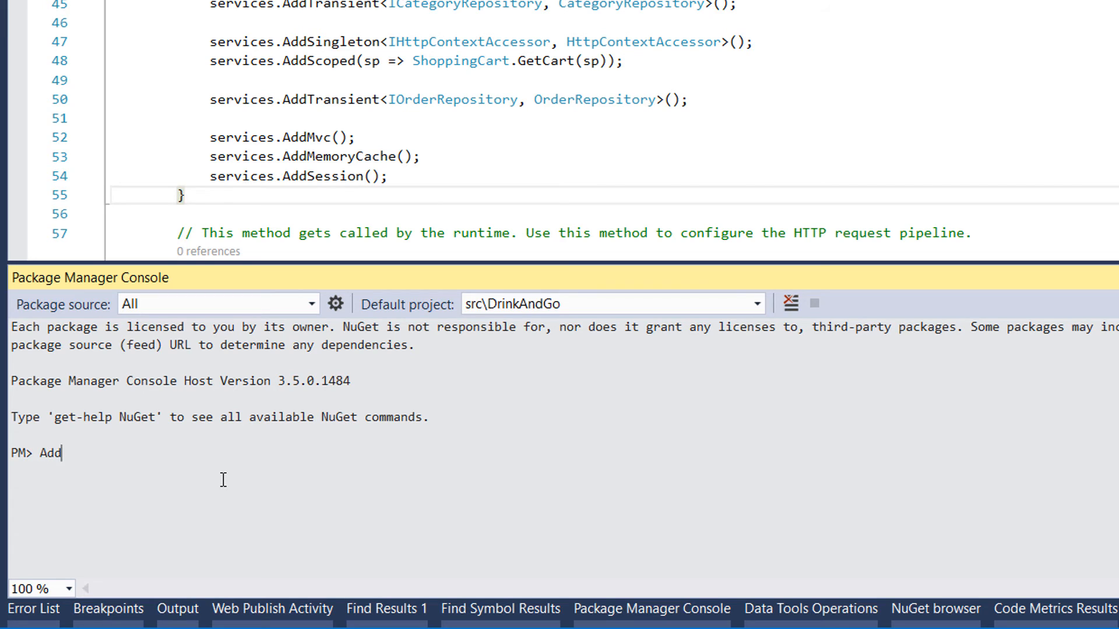
pyautogui.write('-Migratio')
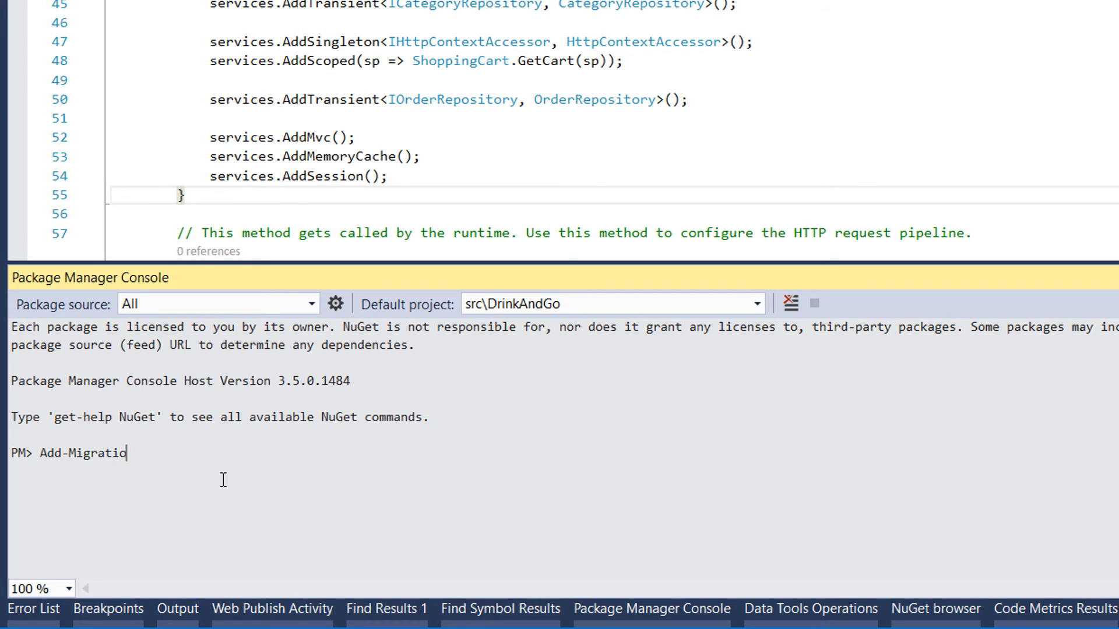
pyautogui.press('Return')
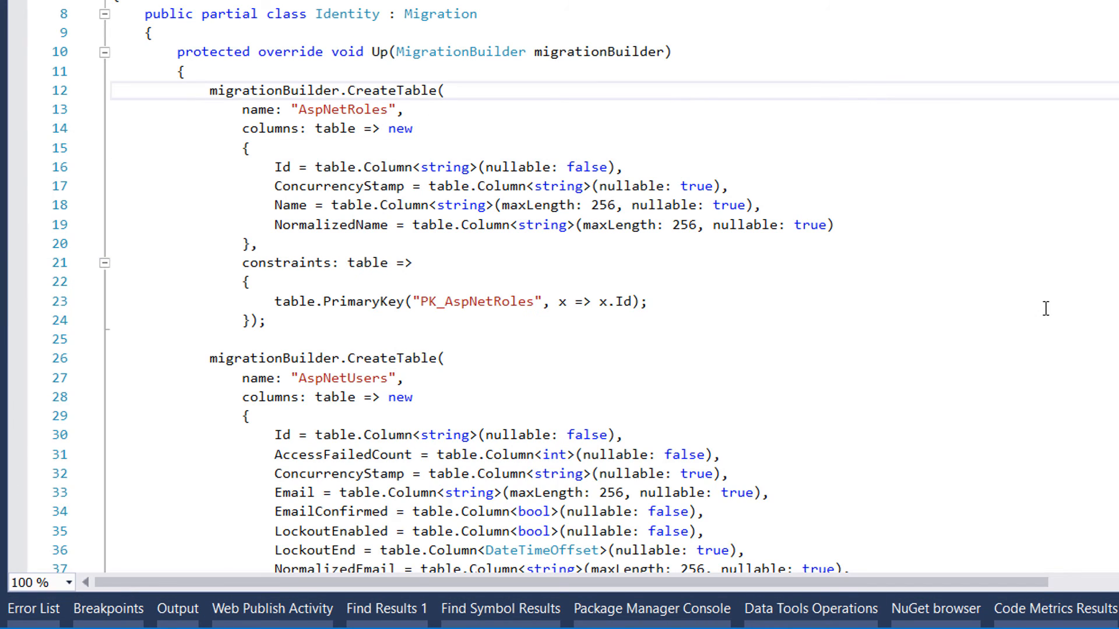
pyautogui.moveTo(791, 322)
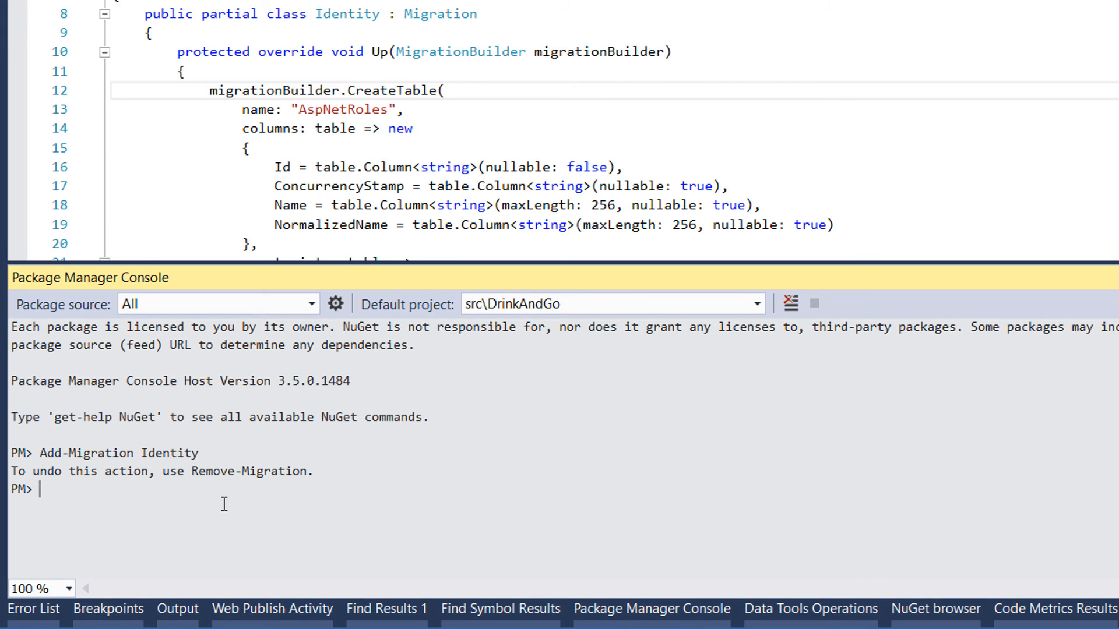
# Run Update-Database so the database gains the AspNetRoles and AspNetUsers Identity tables
pyautogui.write('Update-Databas')
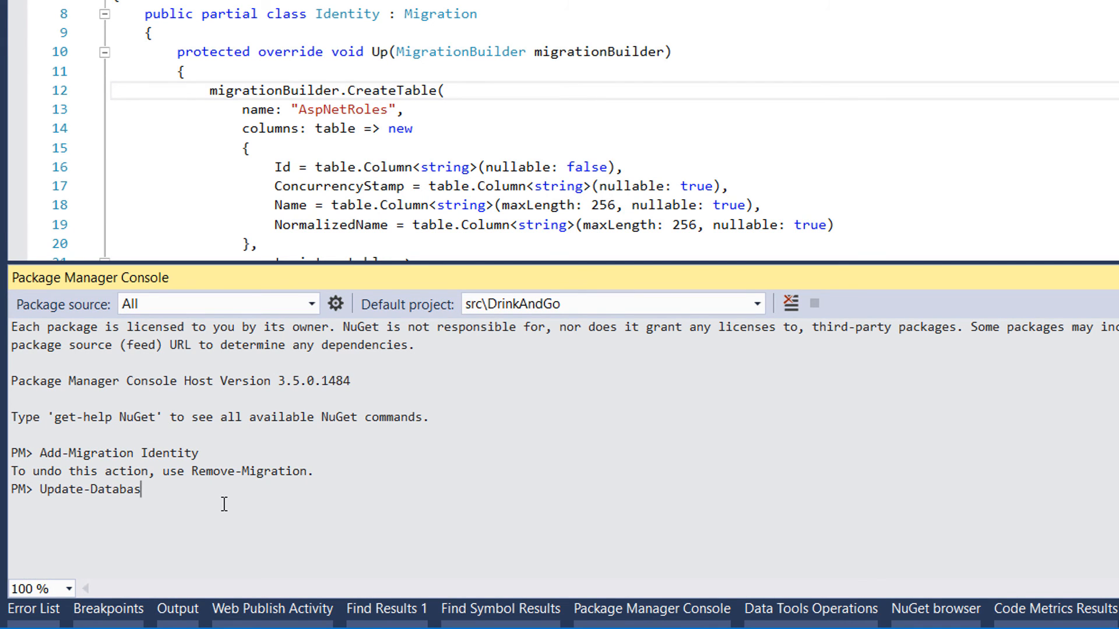
pyautogui.press('Return')
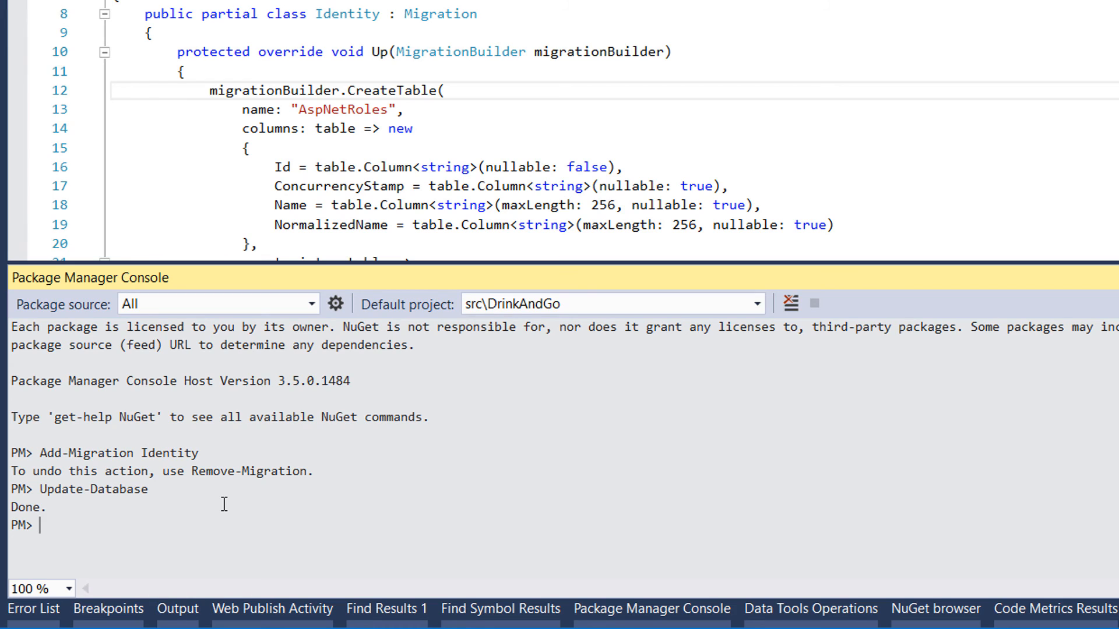